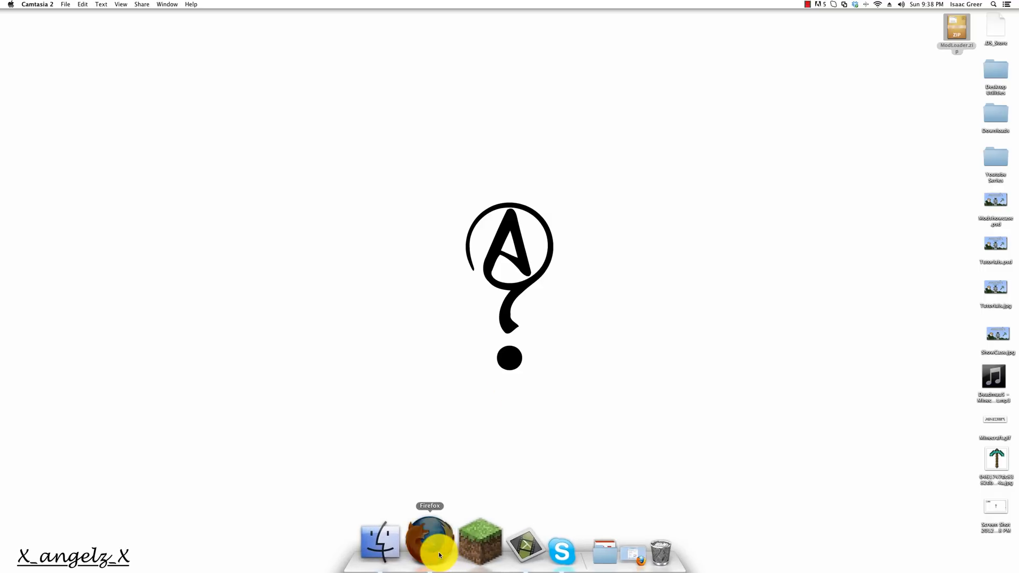
# Force a fresh game update in the launcher's Options and log in to start Minecraft
pyautogui.click(429, 539)
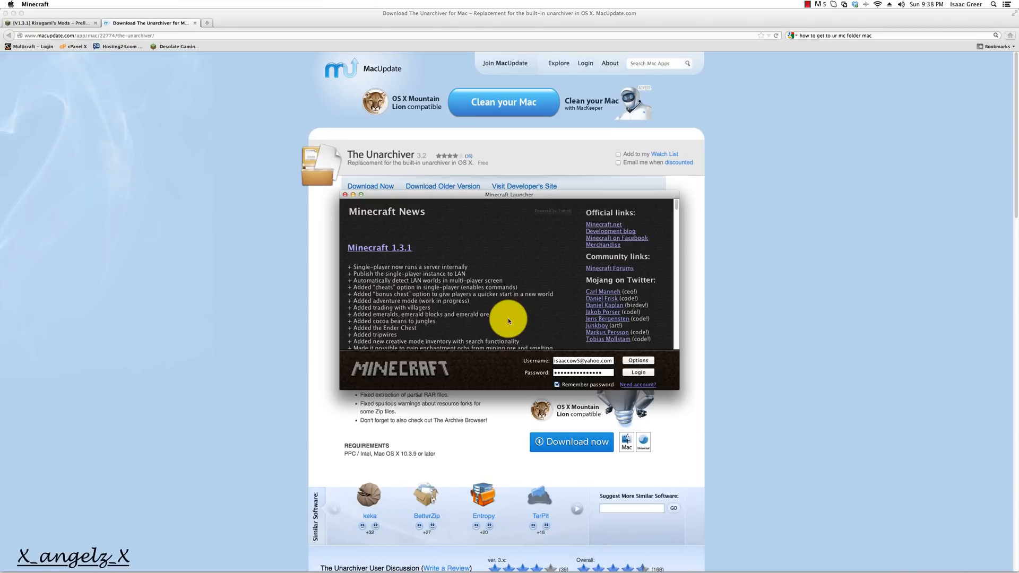
pyautogui.click(637, 359)
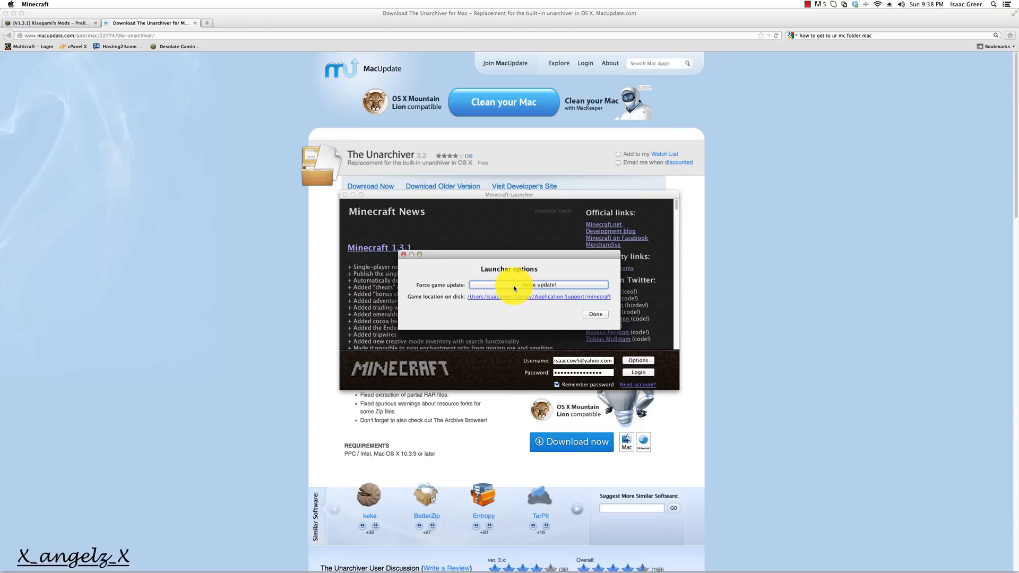
pyautogui.click(594, 314)
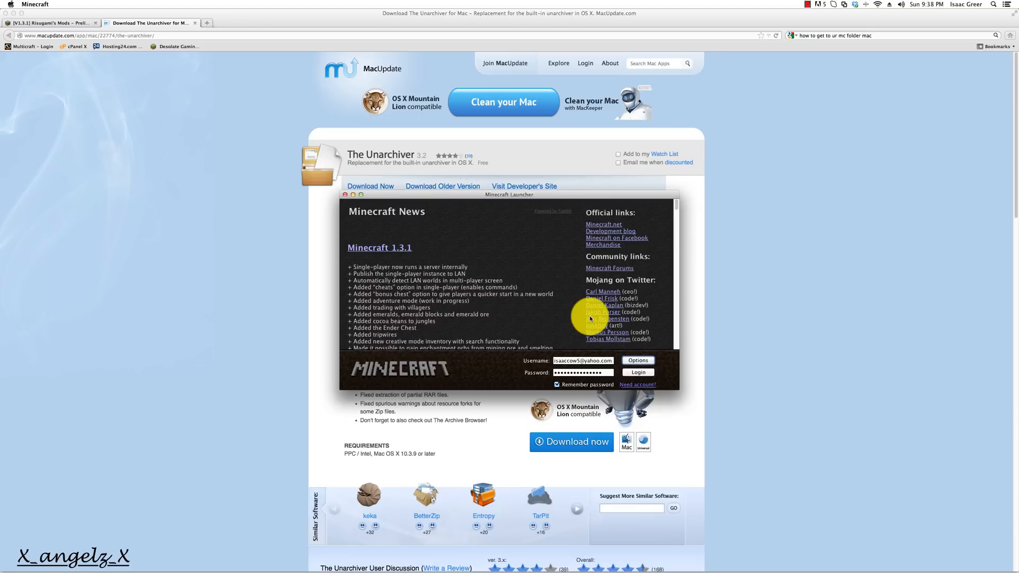
pyautogui.click(637, 371)
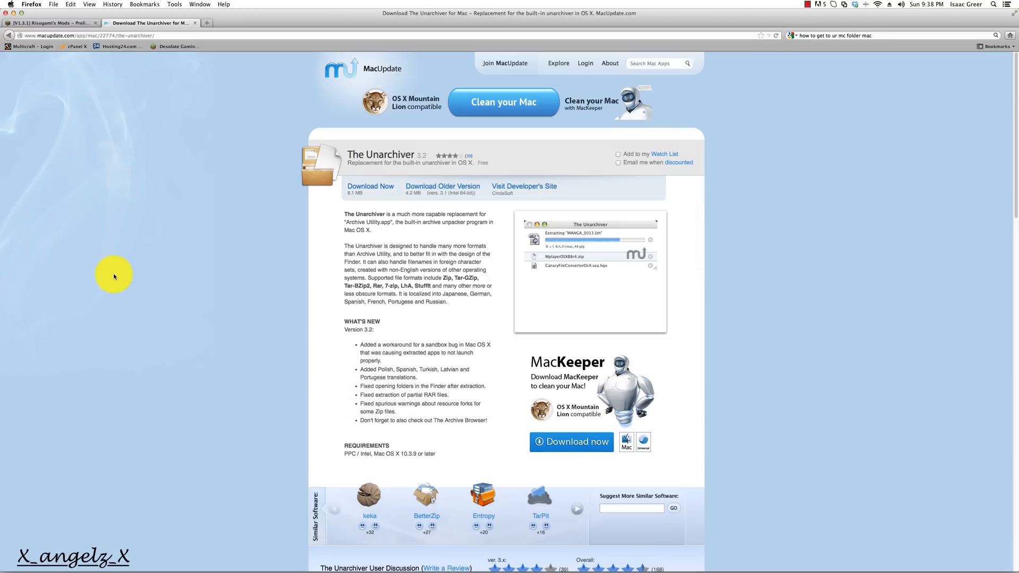
# Switch to the Risugami's Mods tab and scroll to the Mac steps and ModLoader 1.3.1 downloads
pyautogui.click(49, 23)
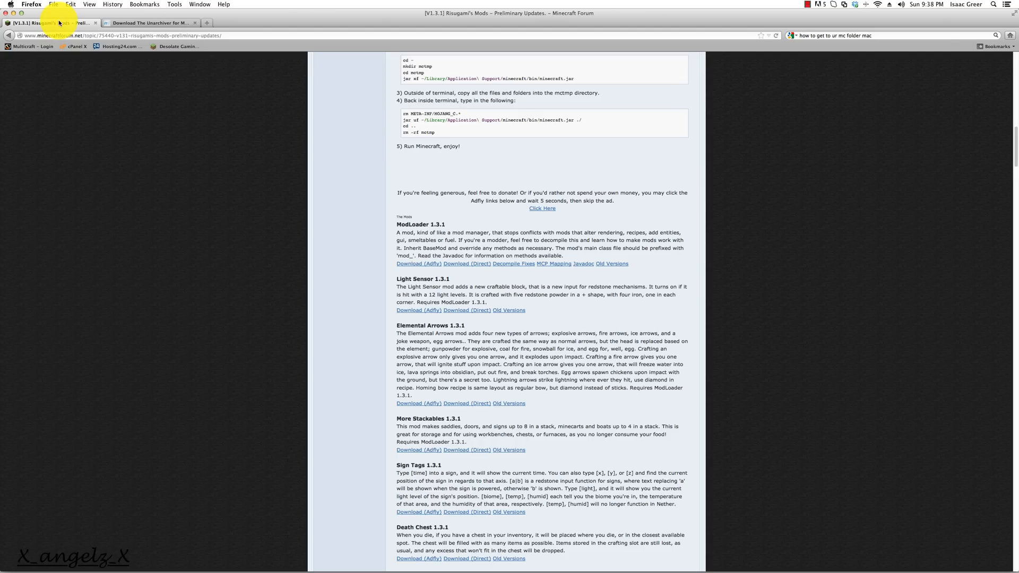
pyautogui.scroll(3)
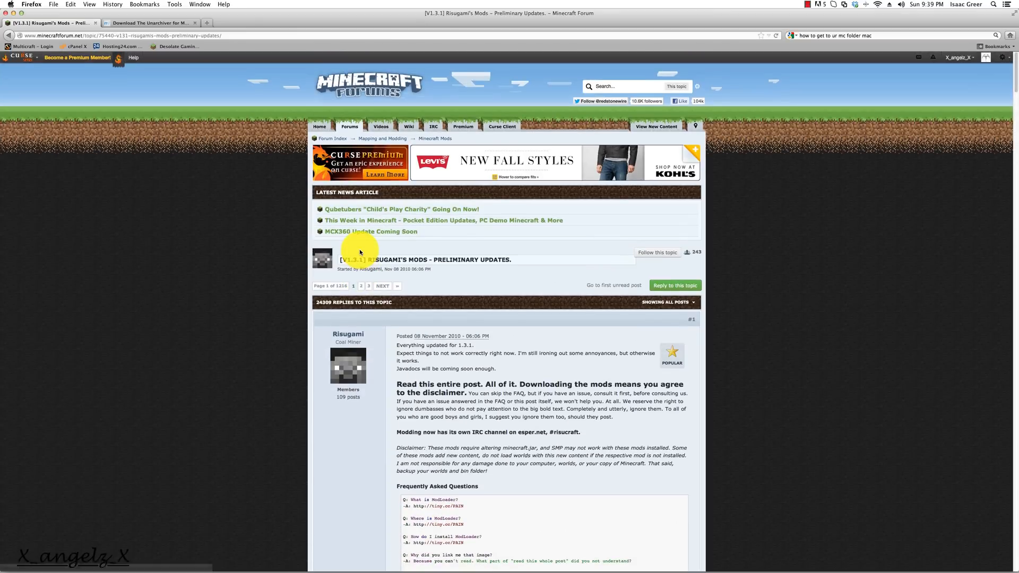
pyautogui.scroll(-3)
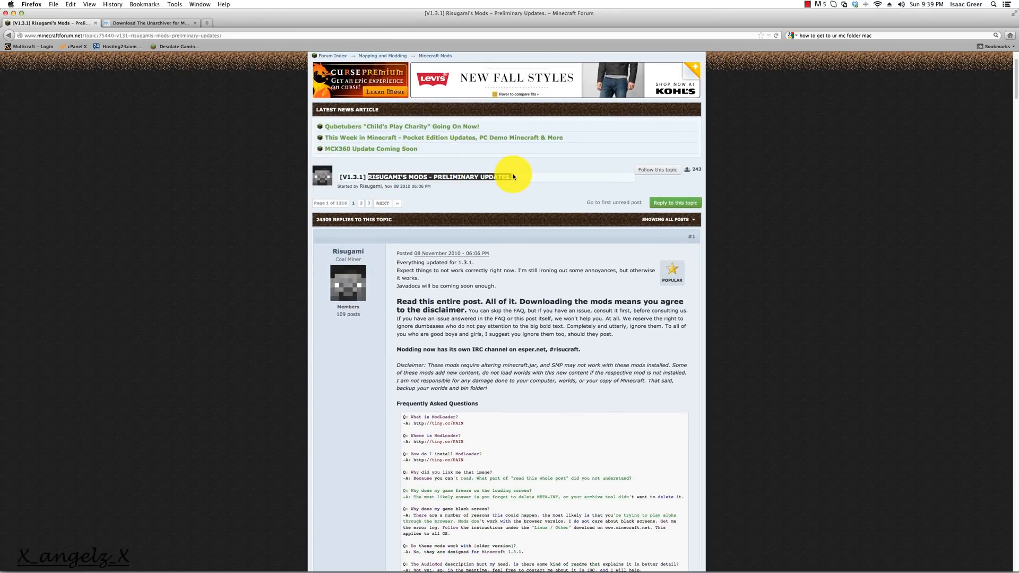
pyautogui.scroll(-3)
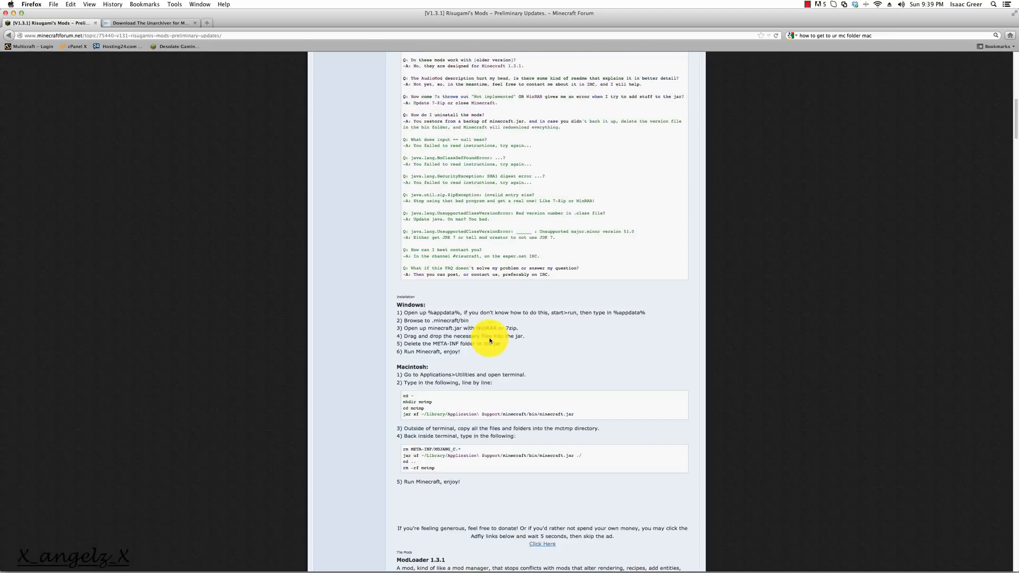
pyautogui.scroll(-3)
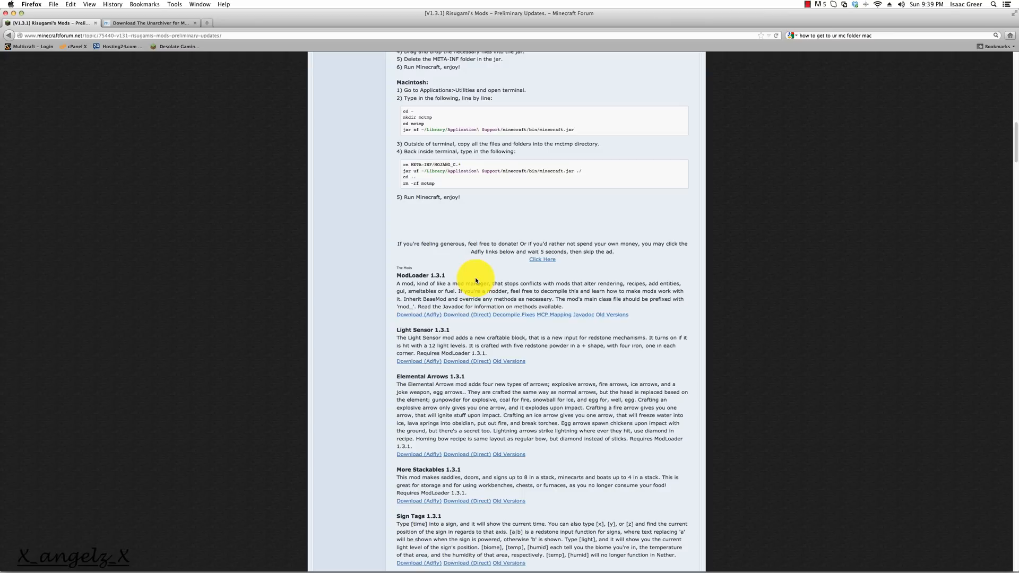
pyautogui.moveTo(414, 318)
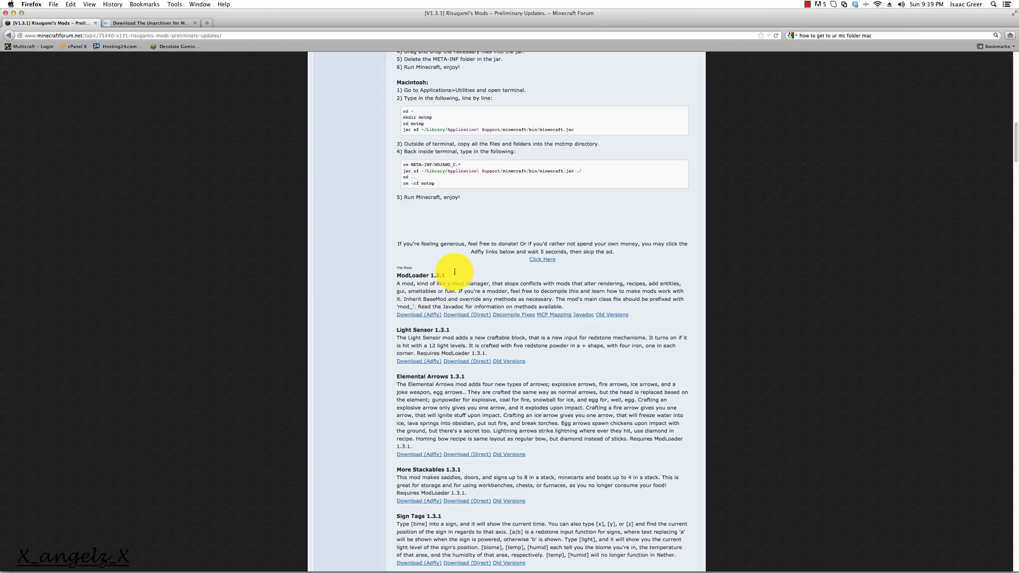
pyautogui.moveTo(466, 315)
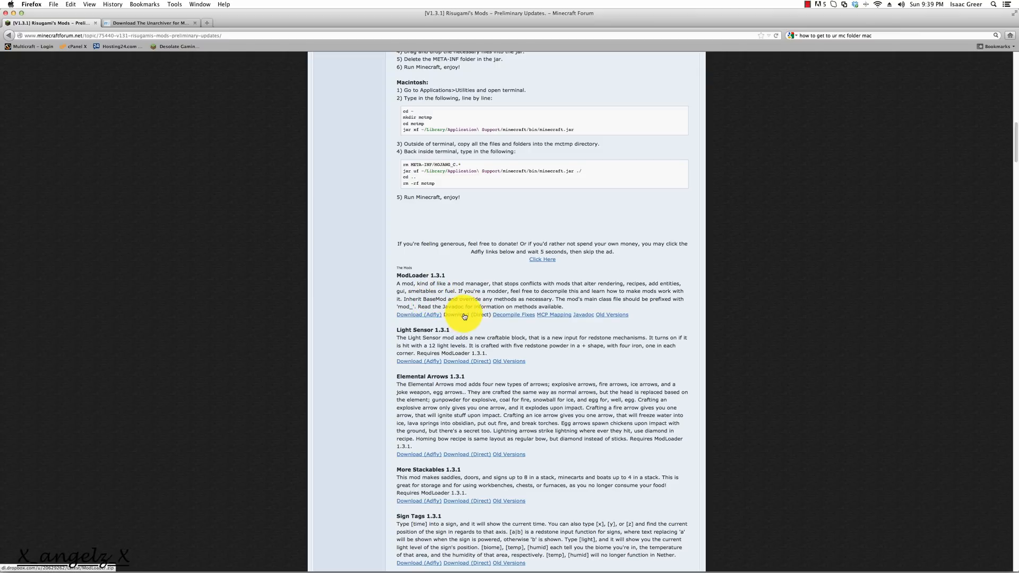
pyautogui.moveTo(191, 237)
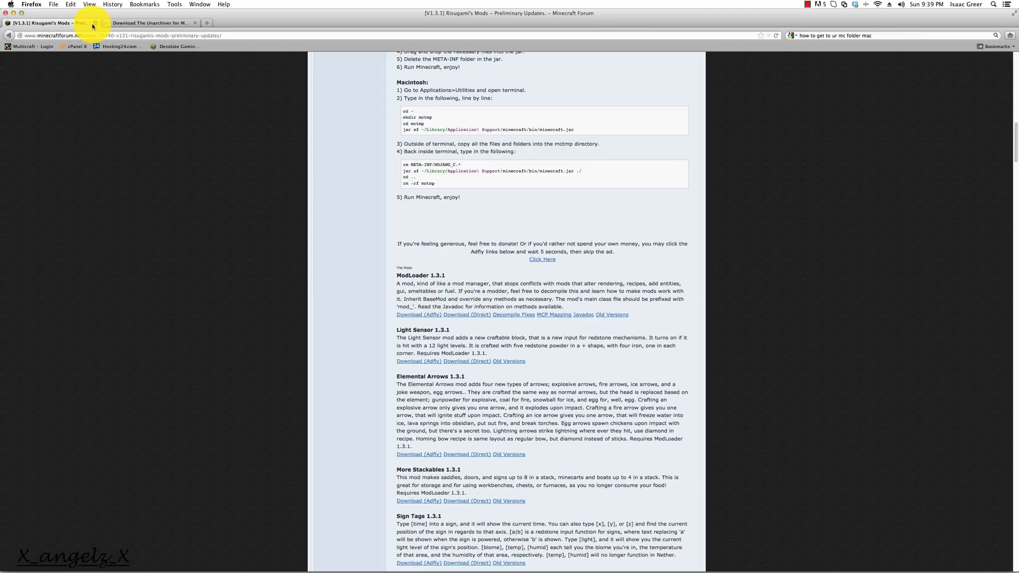
# Close the Risugami's Mods tab, leaving The Unarchiver 3.2 page open
pyautogui.click(150, 23)
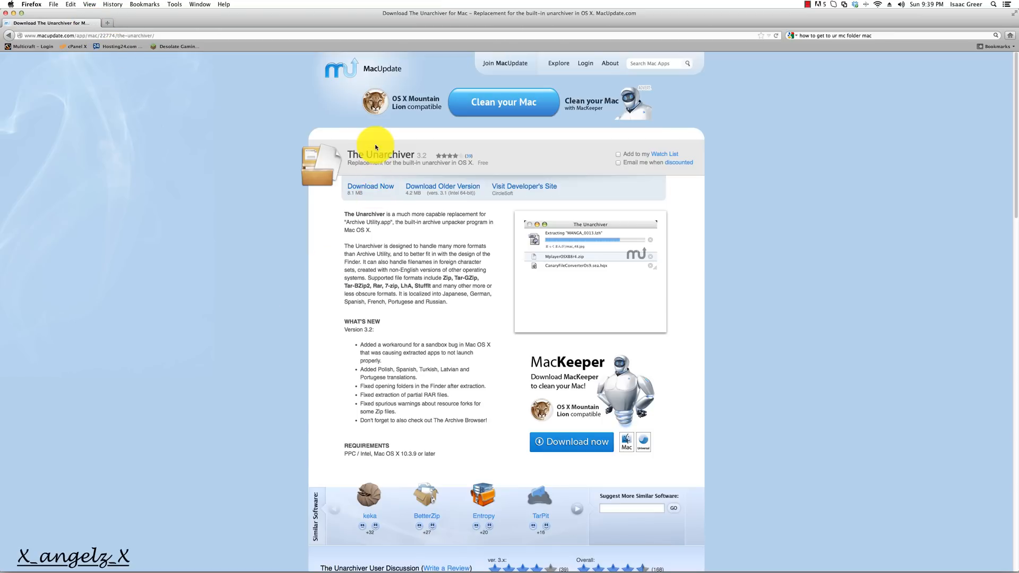
pyautogui.moveTo(467, 324)
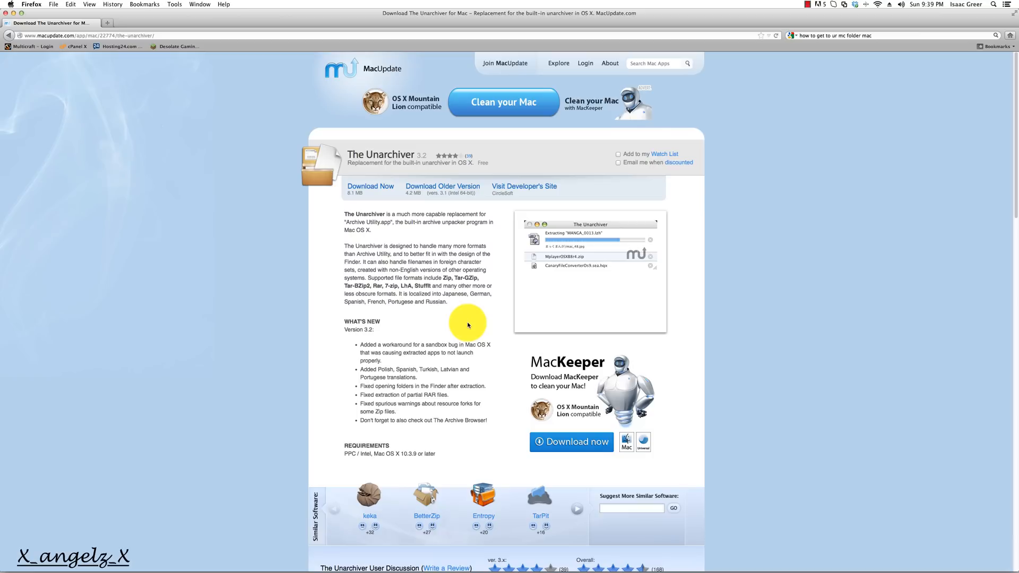
pyautogui.moveTo(10, 13)
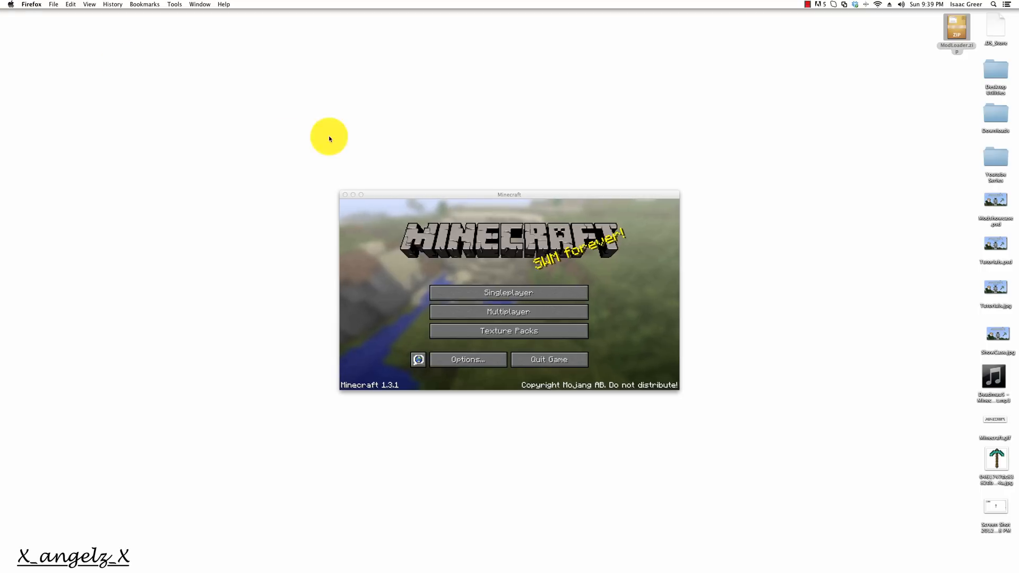
# Quit Minecraft from its title screen
pyautogui.click(533, 265)
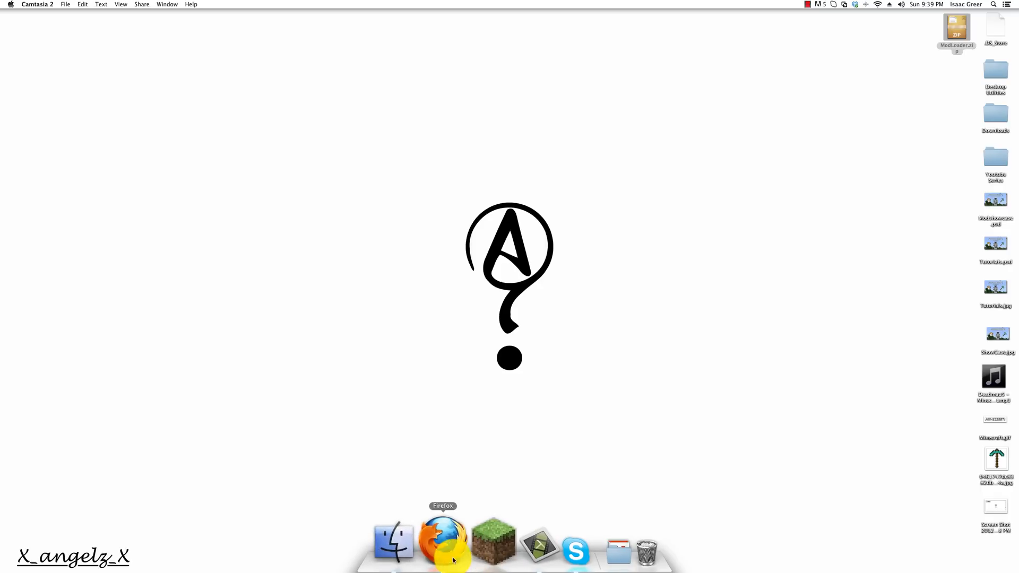
pyautogui.moveTo(910, 122)
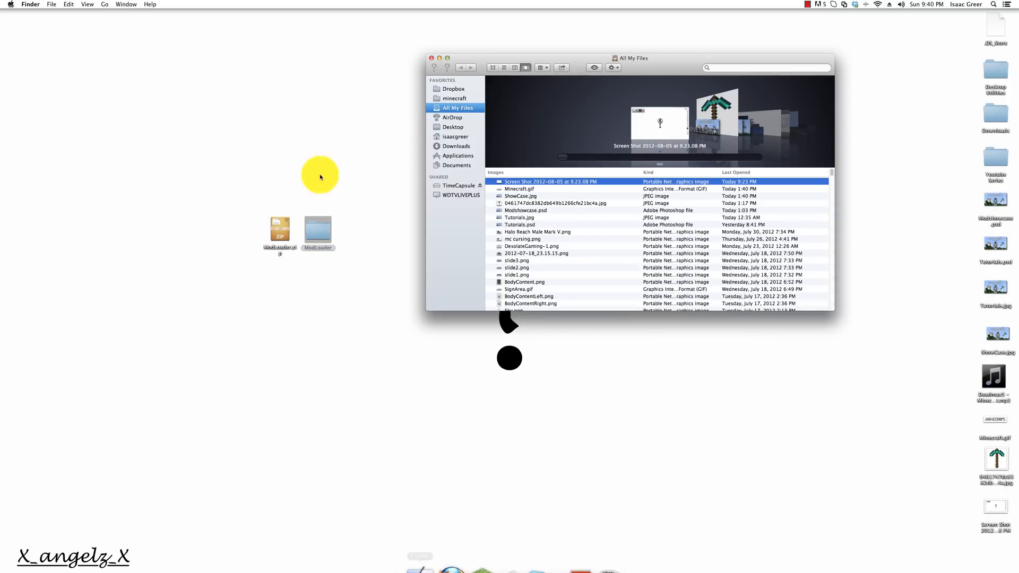
# Jump to the Application Support folder through Finder's Go to Folder prompt
pyautogui.click(105, 5)
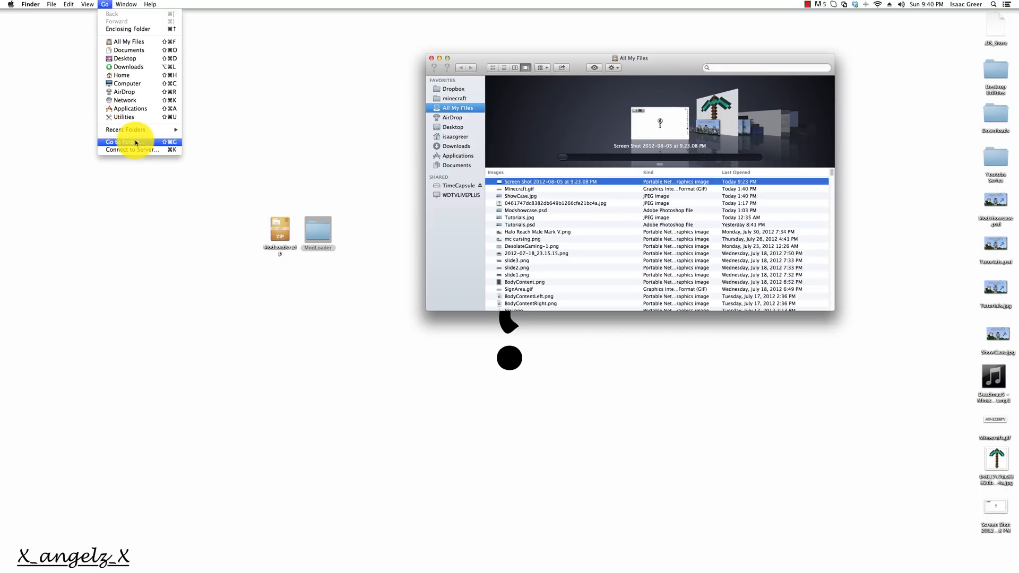
pyautogui.click(122, 142)
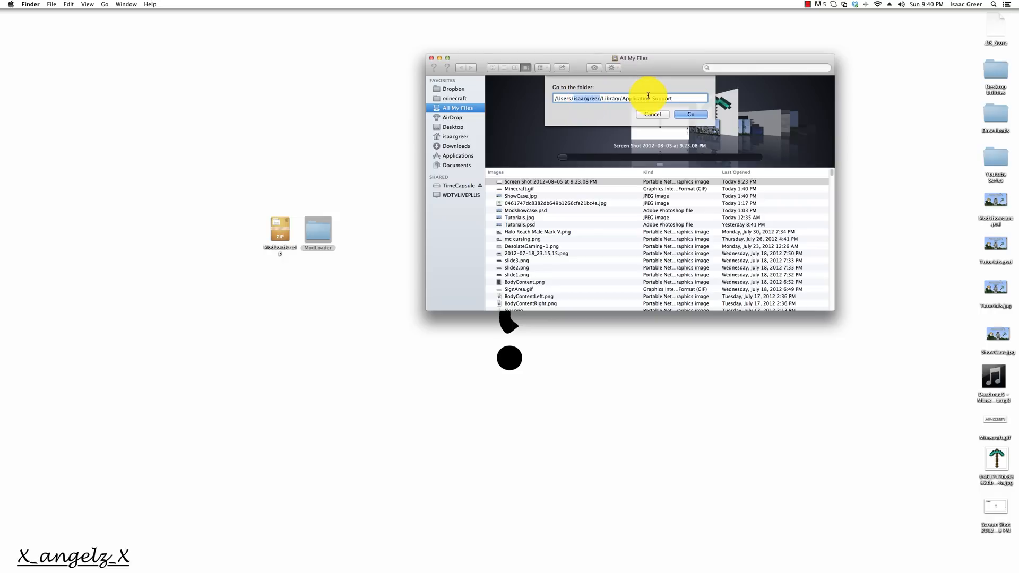
pyautogui.click(690, 115)
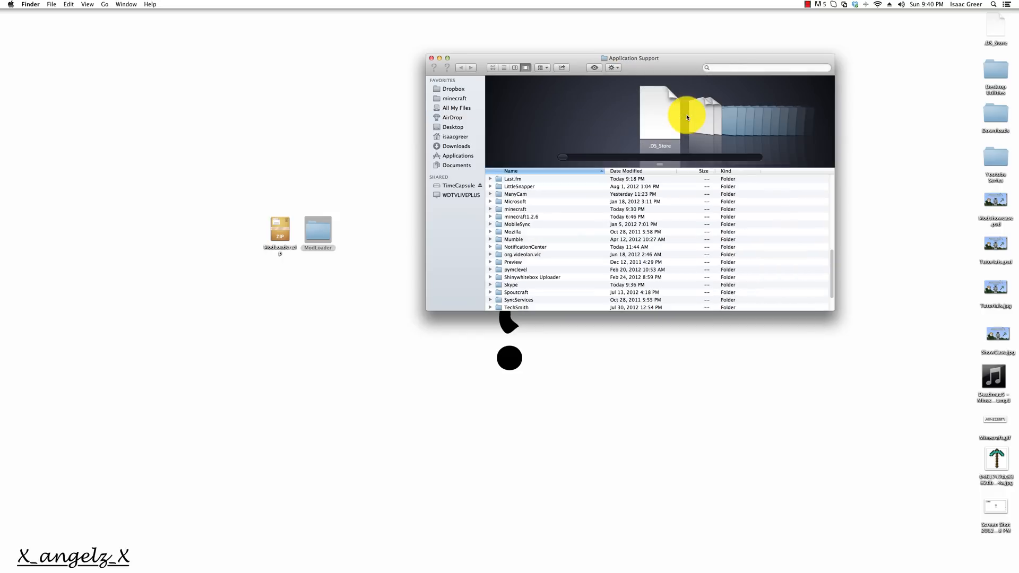
pyautogui.scroll(-3)
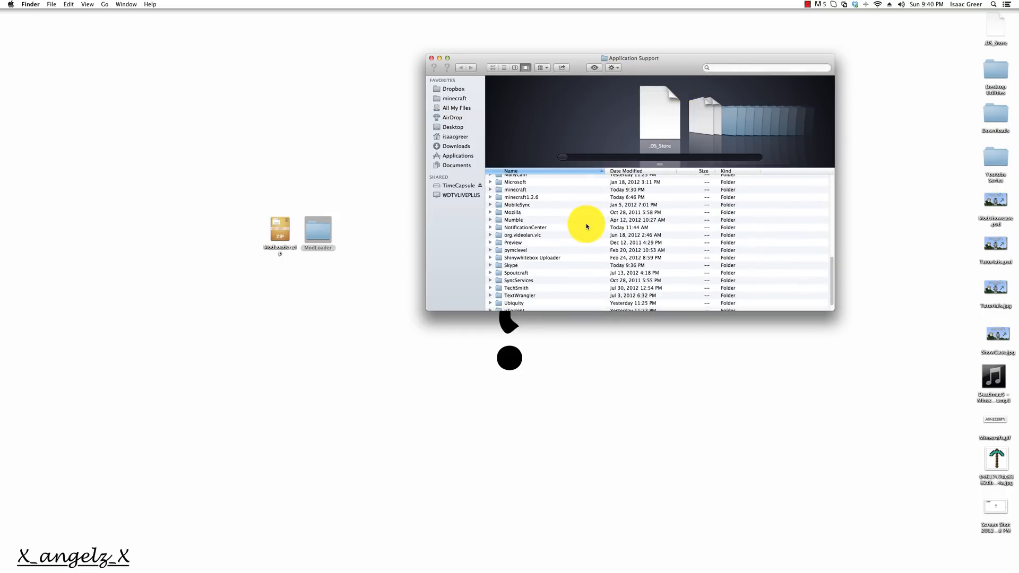
pyautogui.scroll(3)
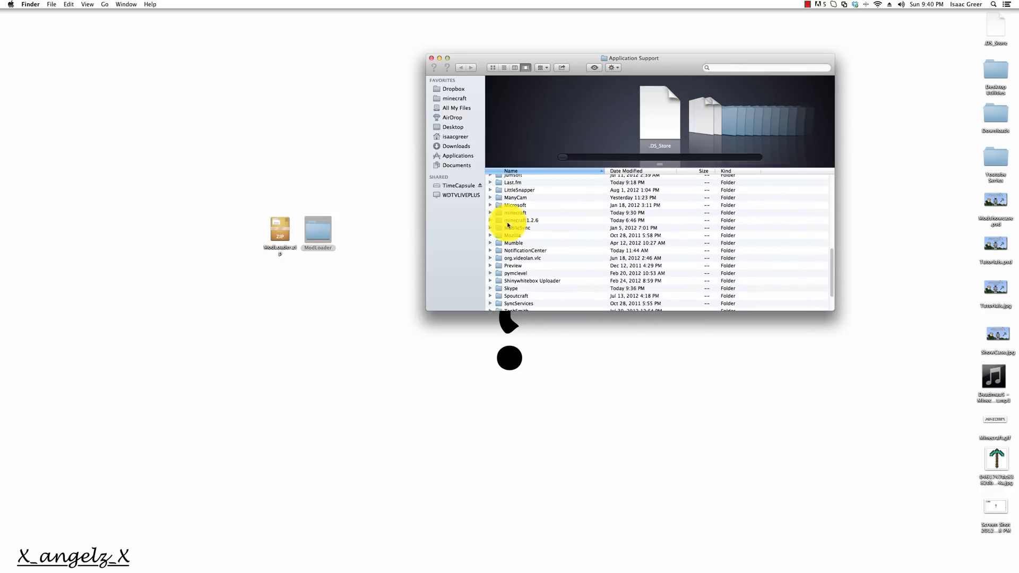
# Open minecraft/bin and unpack minecraft.jar with the unarchiver app
pyautogui.click(513, 212)
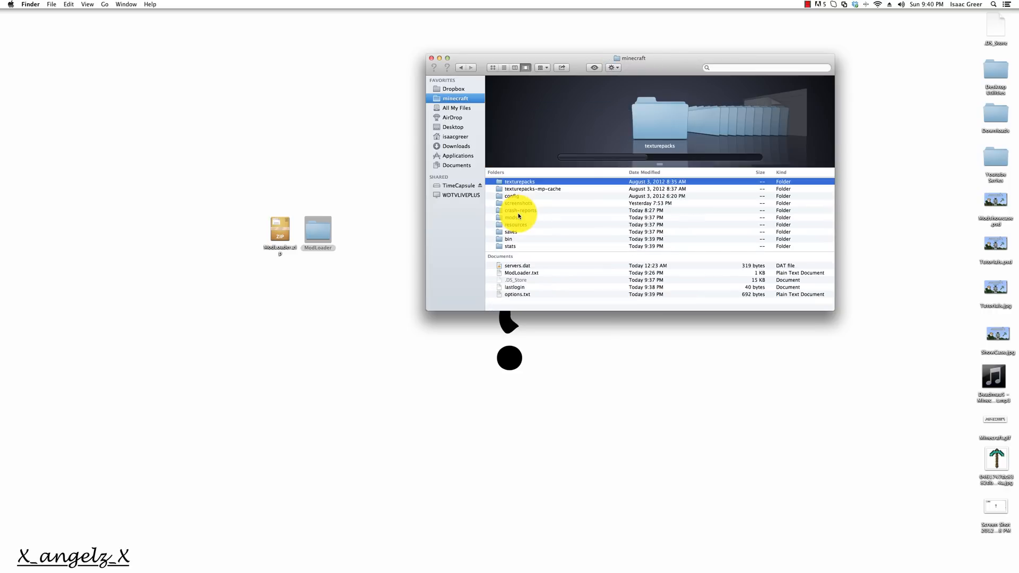
pyautogui.click(512, 238)
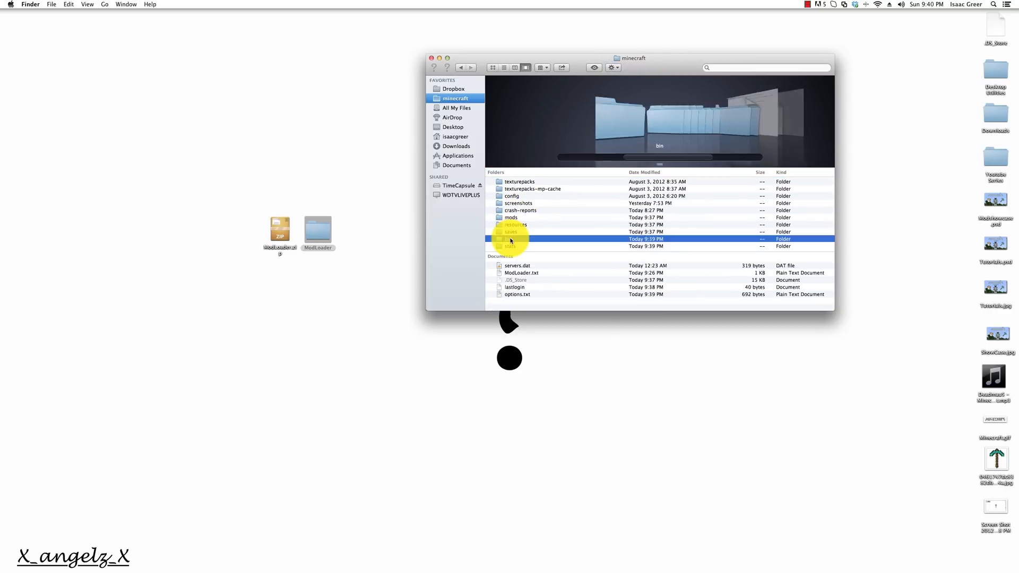
pyautogui.rightClick(513, 216)
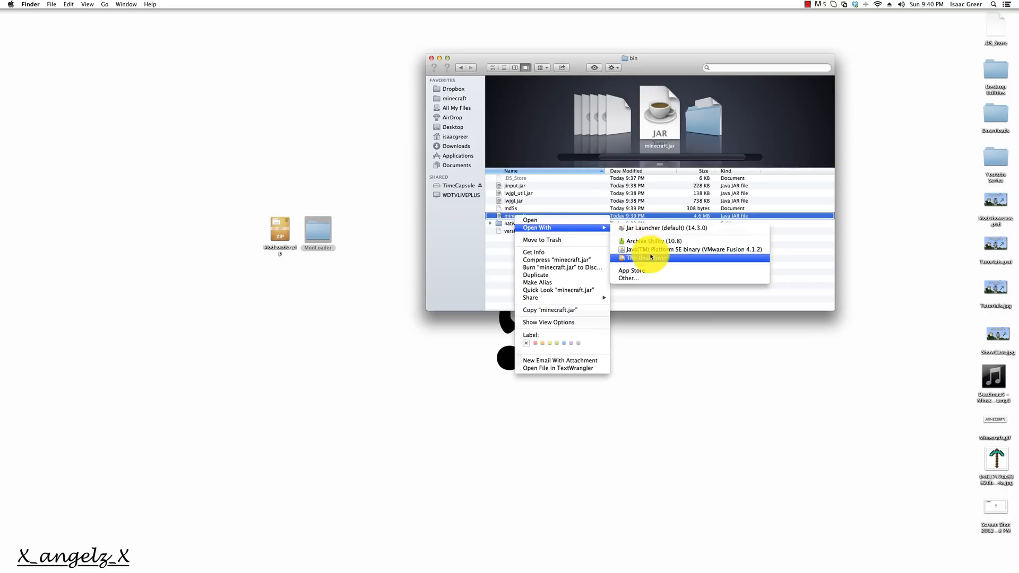
pyautogui.click(645, 257)
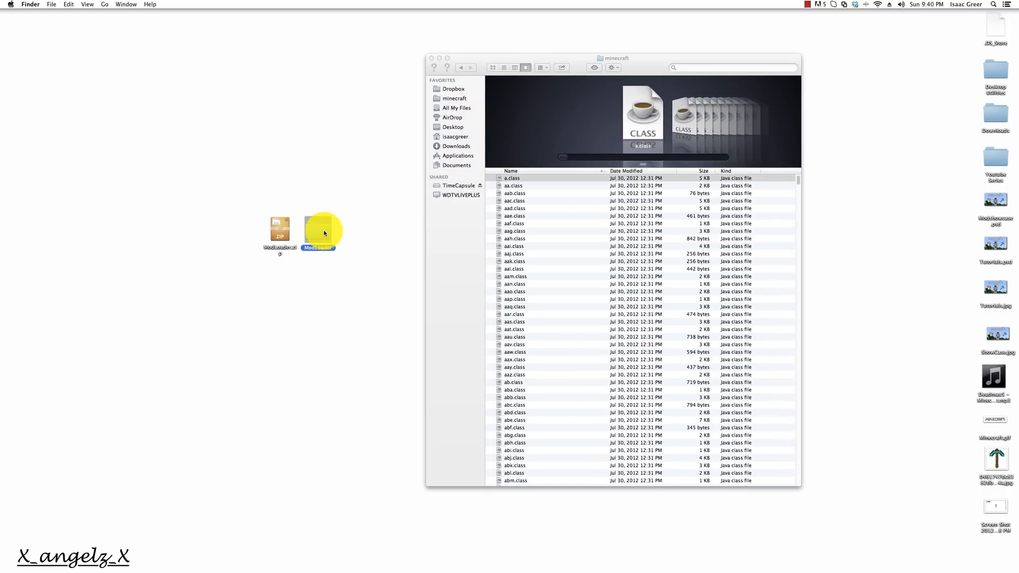
# Select all files in the ModLoader folder and move them into the extracted minecraft folder, replacing originals
pyautogui.doubleClick(318, 232)
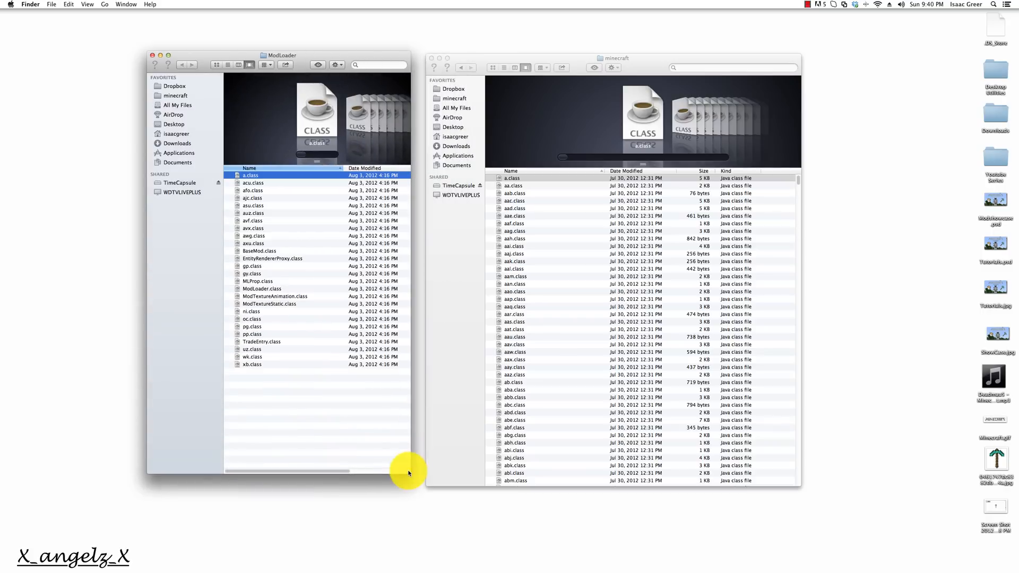
pyautogui.press('cmd+a')
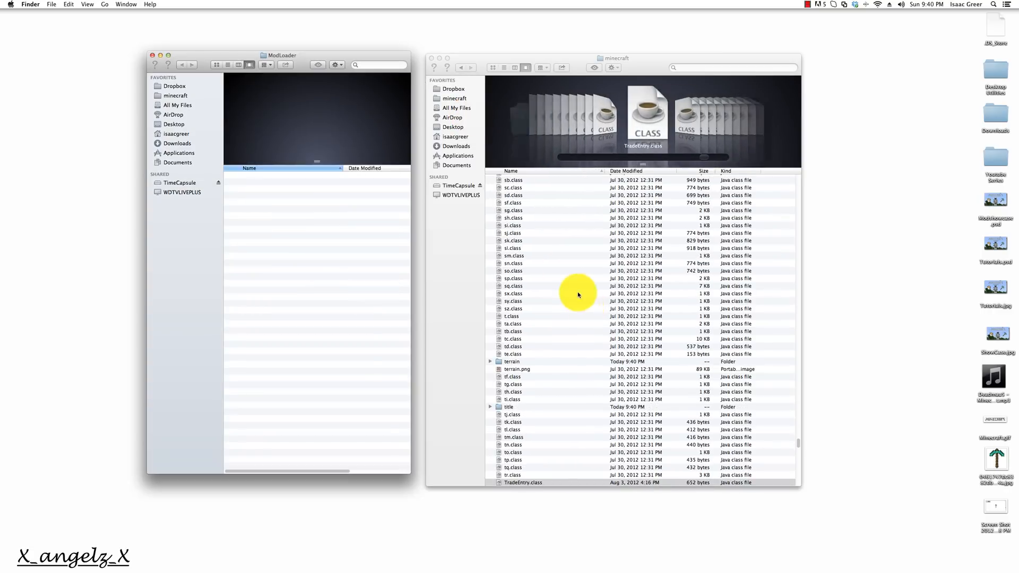
pyautogui.scroll(3)
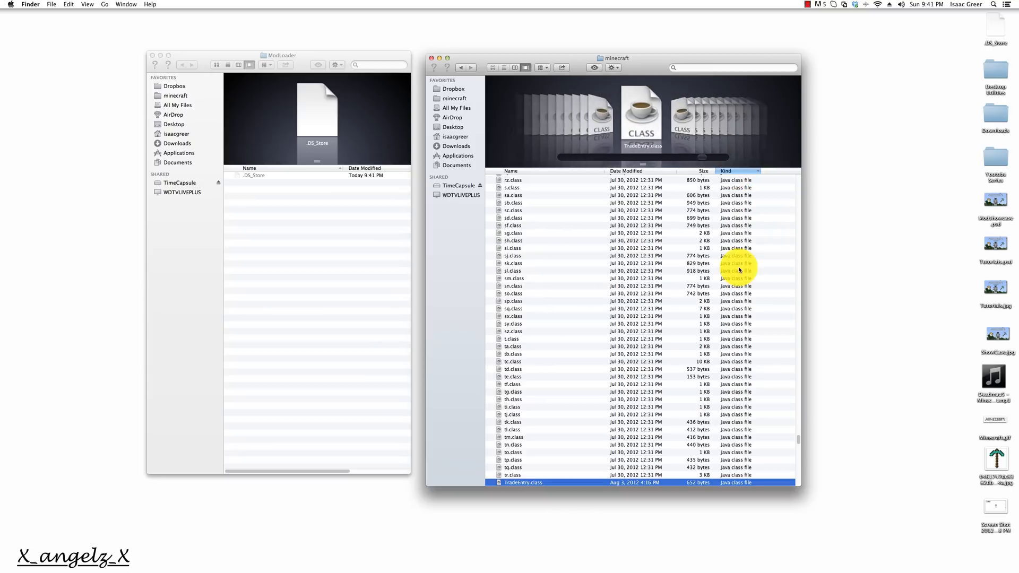
pyautogui.scroll(3)
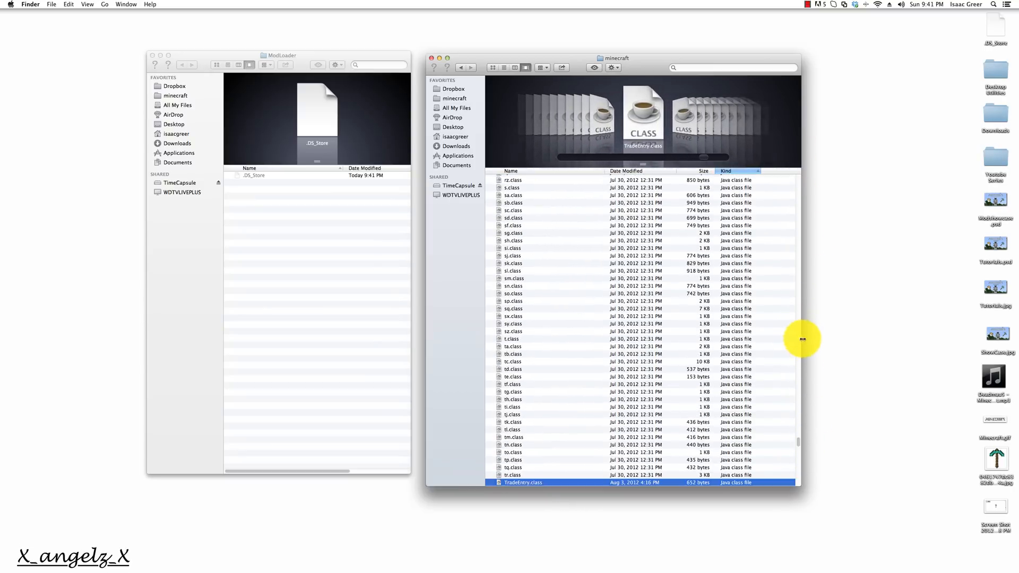
pyautogui.scroll(3)
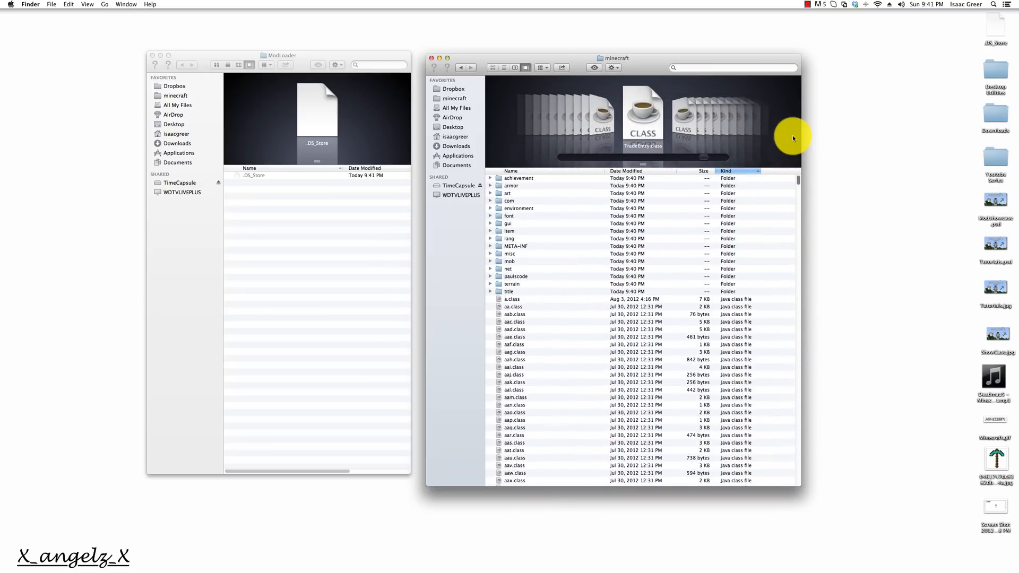
pyautogui.click(515, 246)
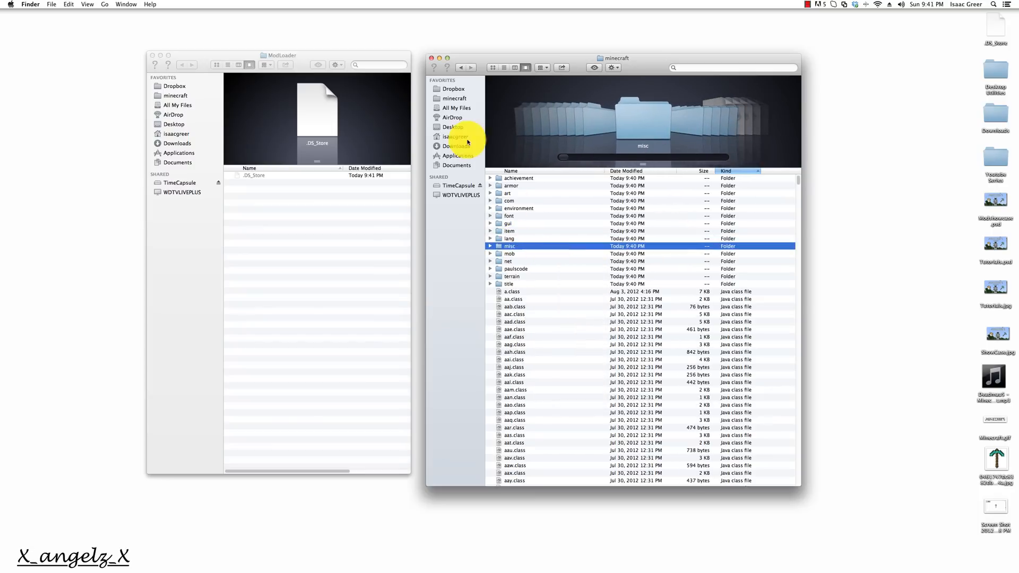
pyautogui.click(518, 178)
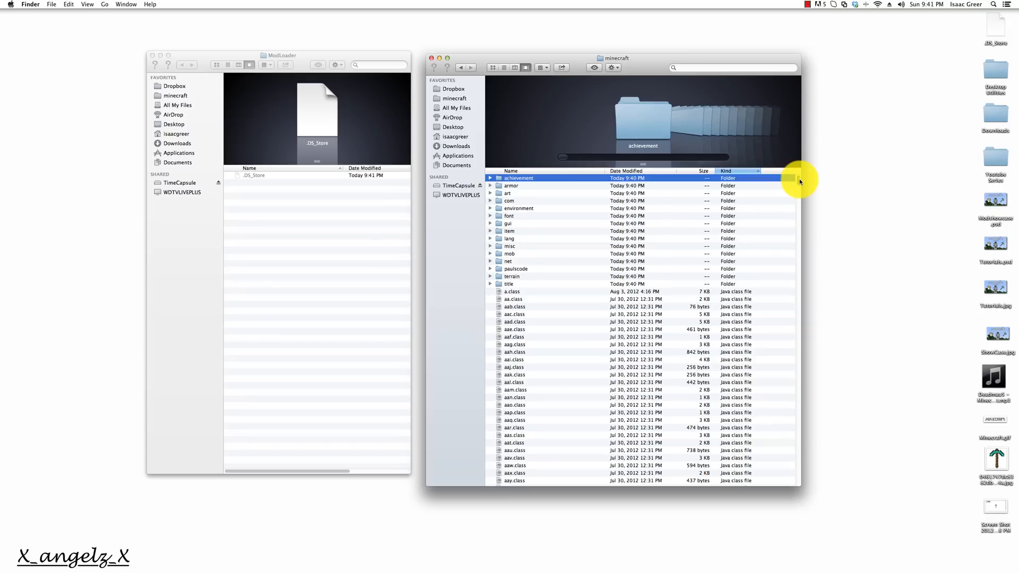
# Compress all 1280 modded files and rename the archive to minecraft.jar in bin
pyautogui.scroll(-3)
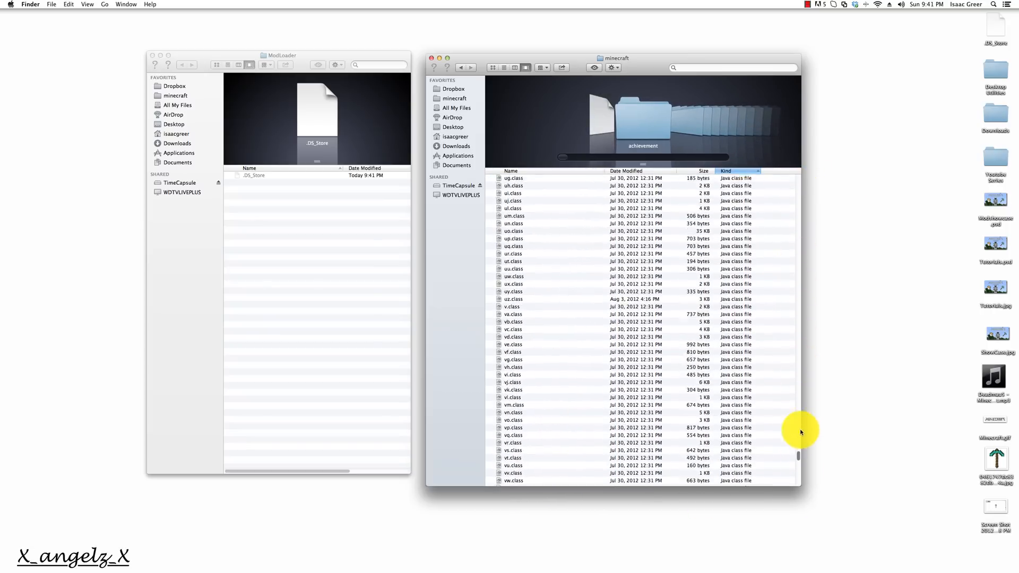
pyautogui.scroll(-3)
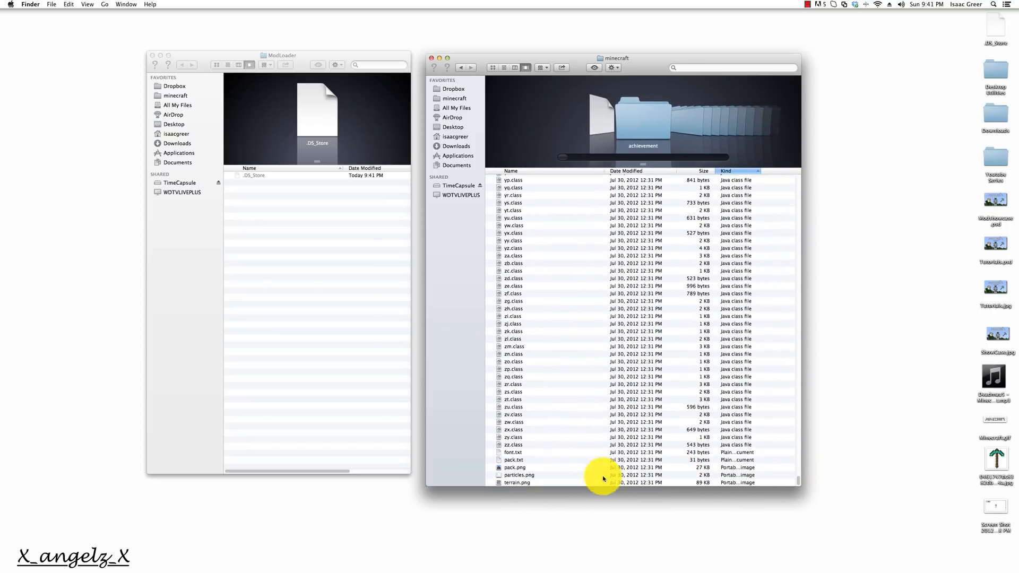
pyautogui.rightClick(602, 479)
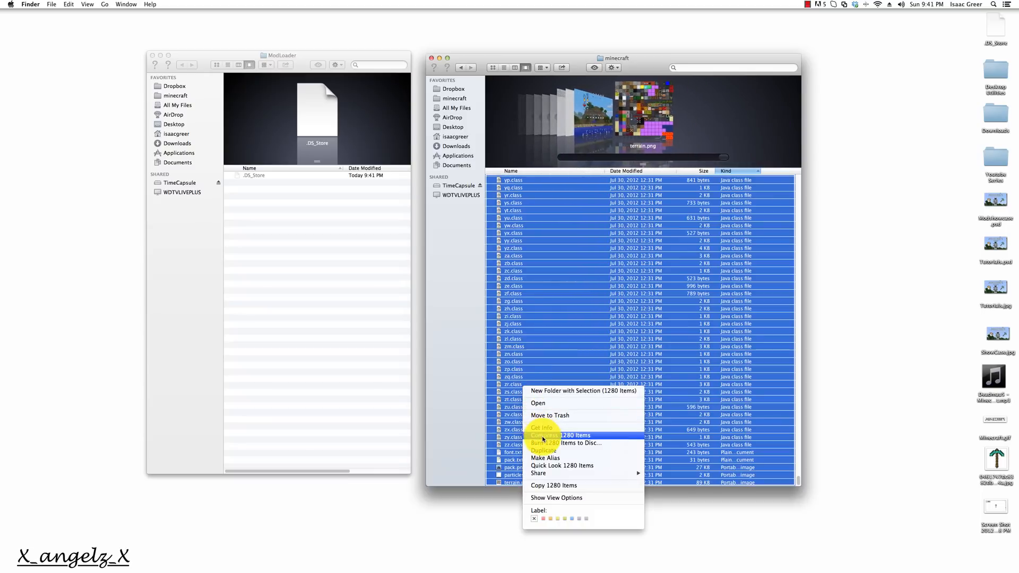
pyautogui.click(561, 434)
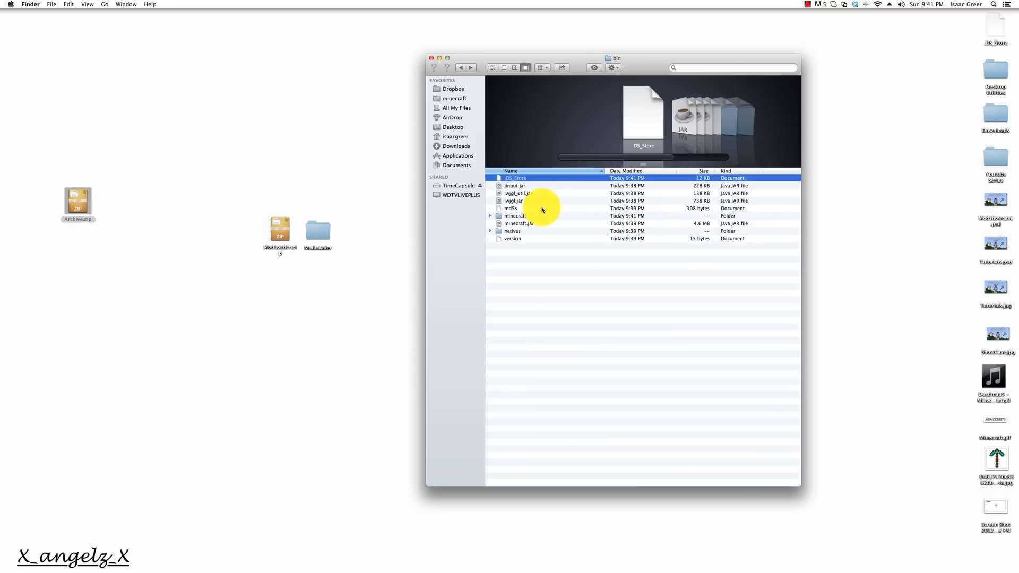
pyautogui.rightClick(516, 216)
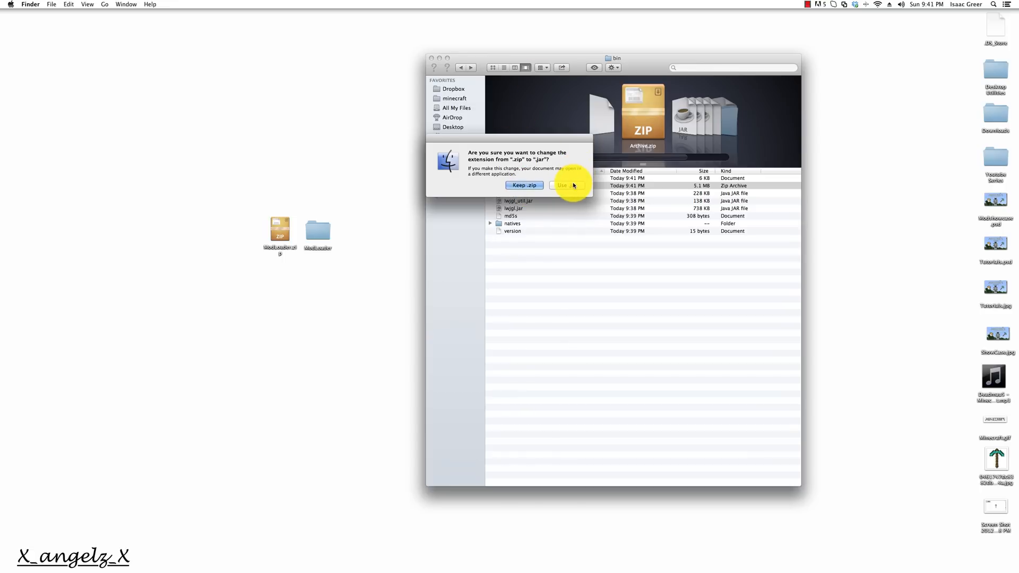
pyautogui.click(563, 185)
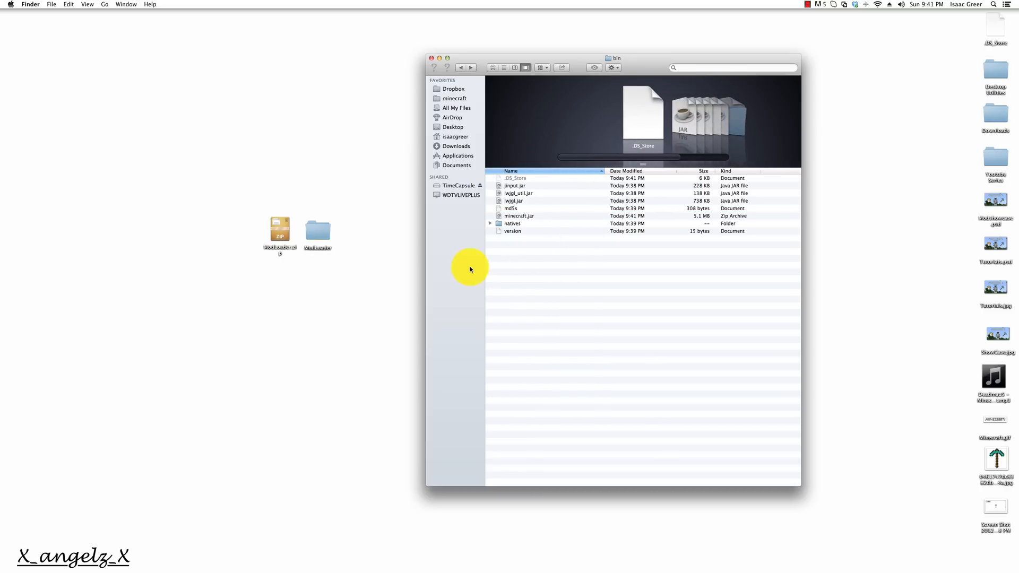
pyautogui.moveTo(475, 539)
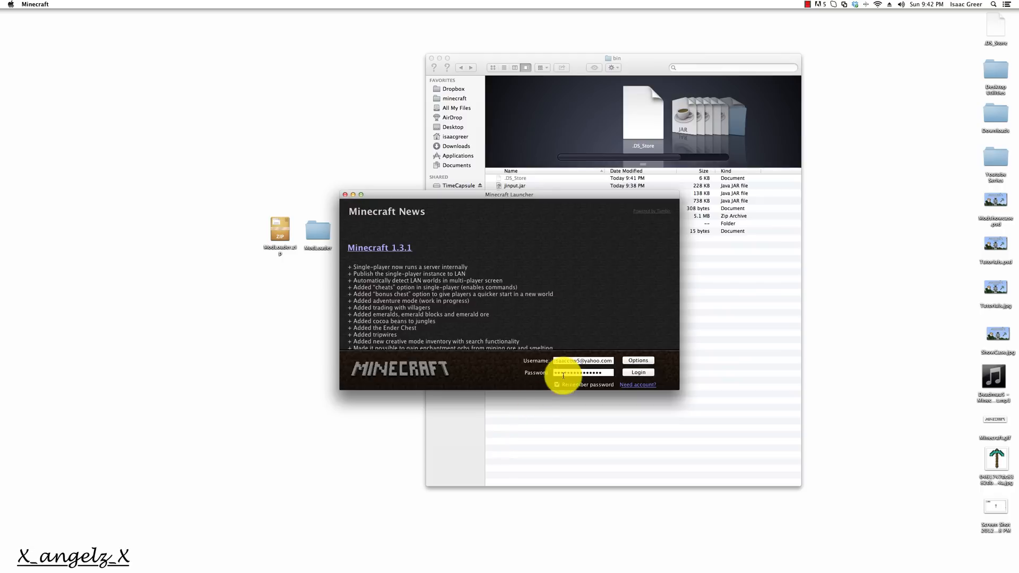
# Log in, play the New World singleplayer save, and walk across the snow
pyautogui.click(637, 371)
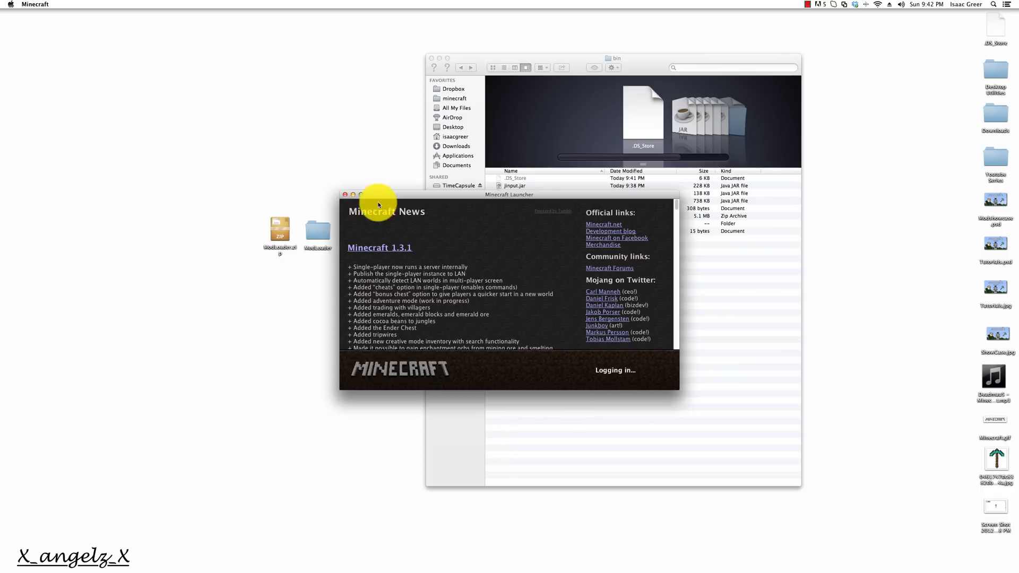
pyautogui.moveTo(362, 199)
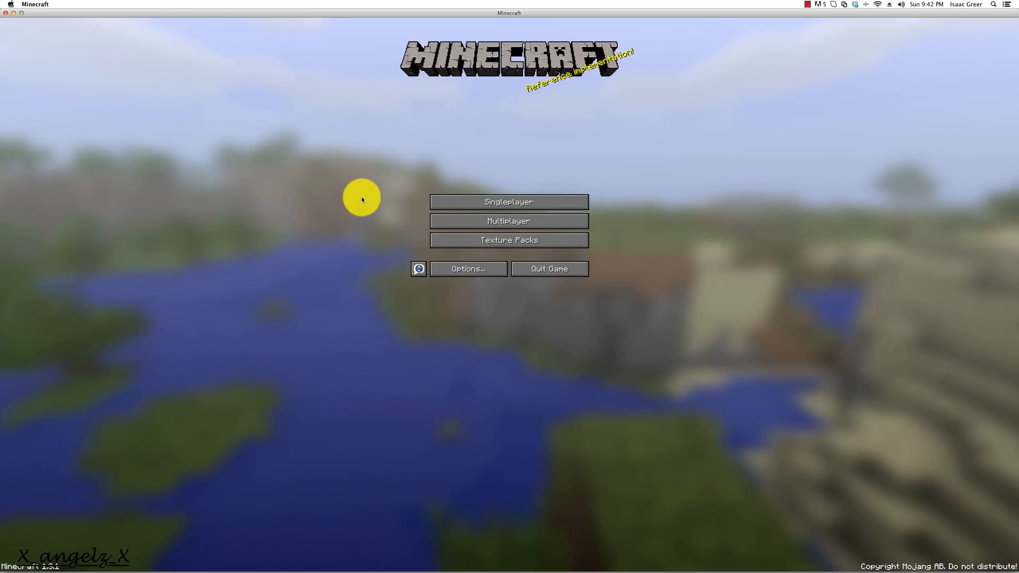
pyautogui.moveTo(516, 192)
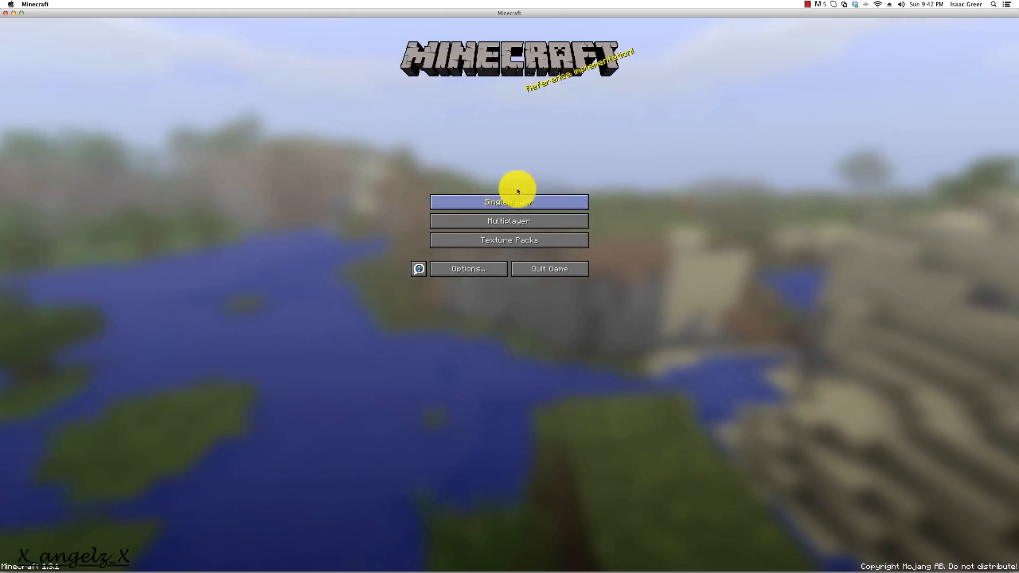
pyautogui.click(508, 202)
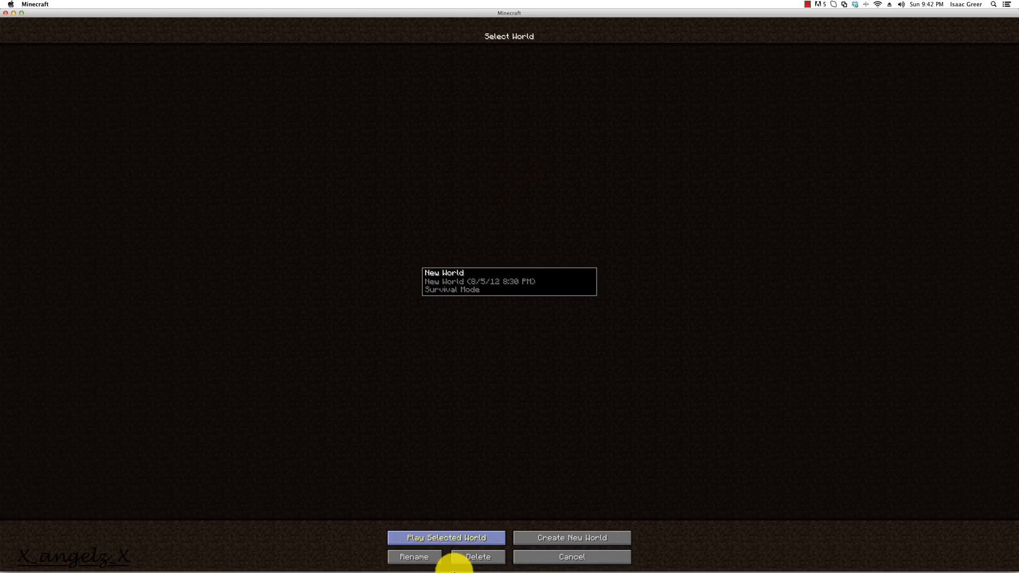
pyautogui.click(570, 557)
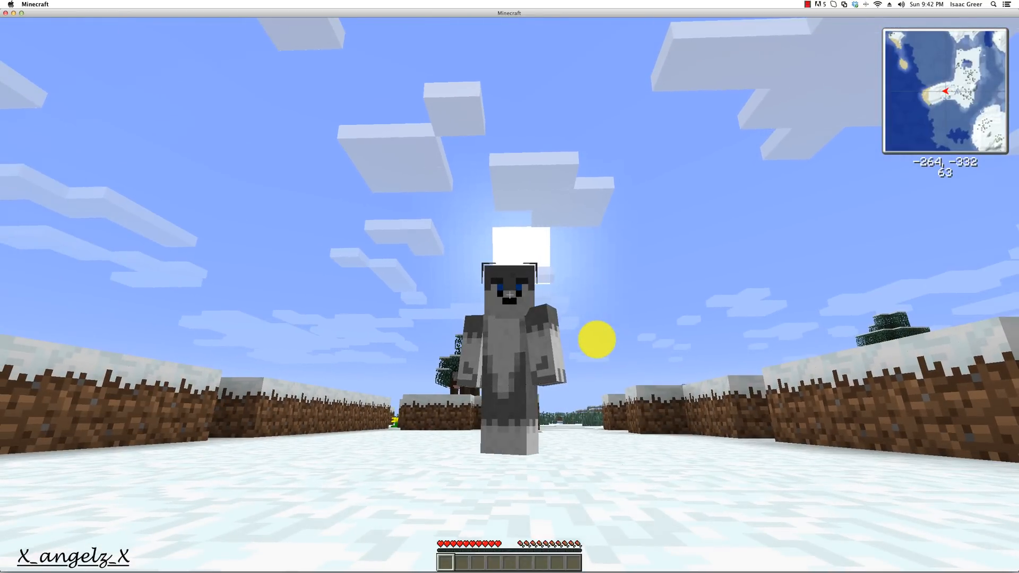
pyautogui.moveTo(509, 286)
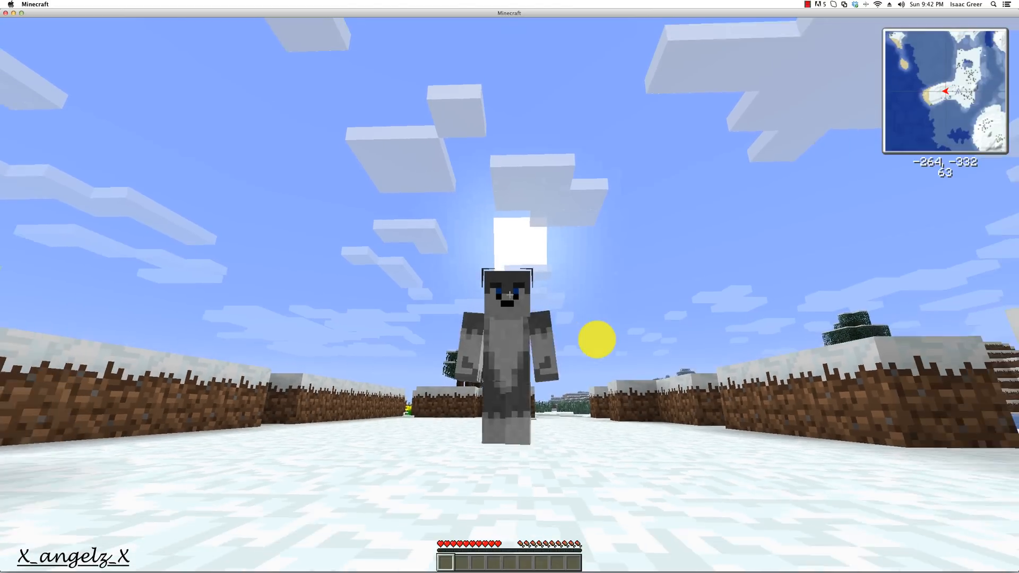
pyautogui.press('w')
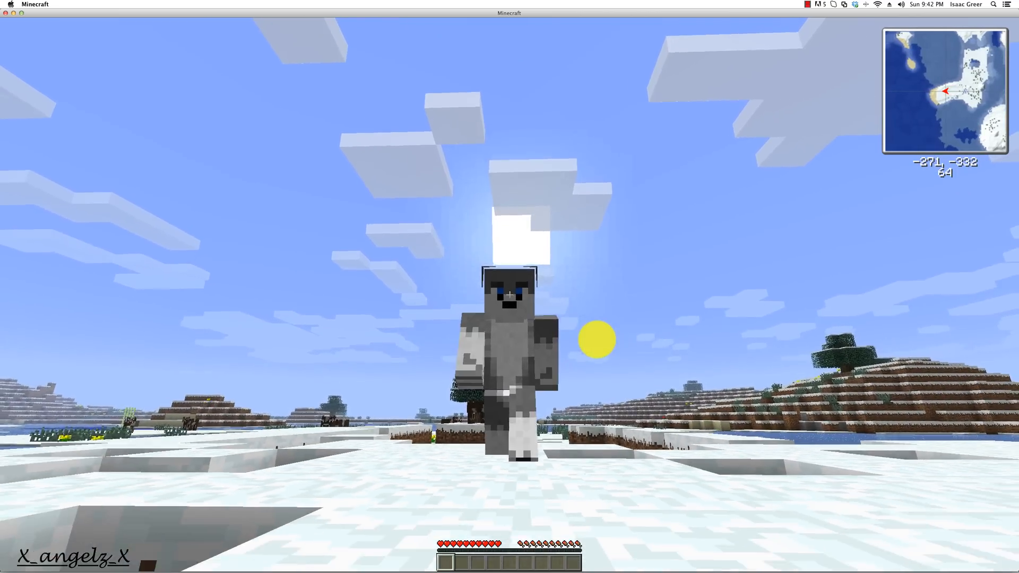